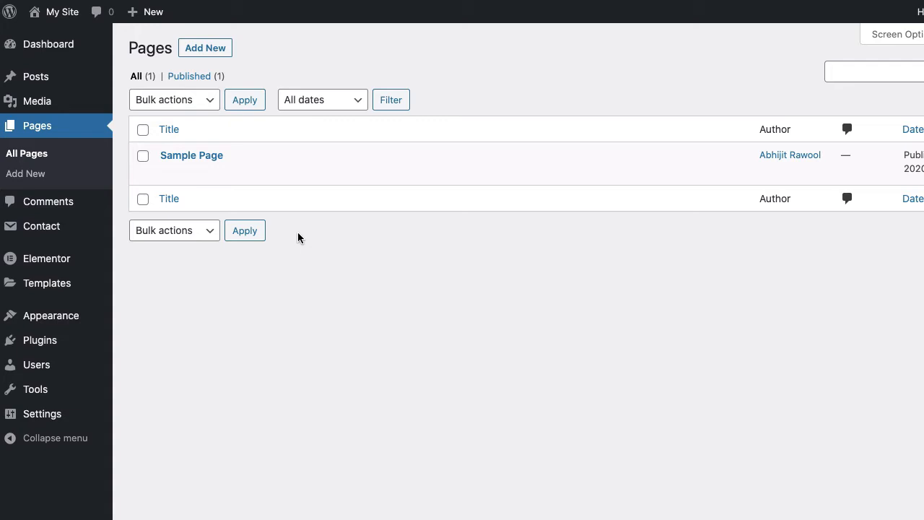
mouse_move(191, 155)
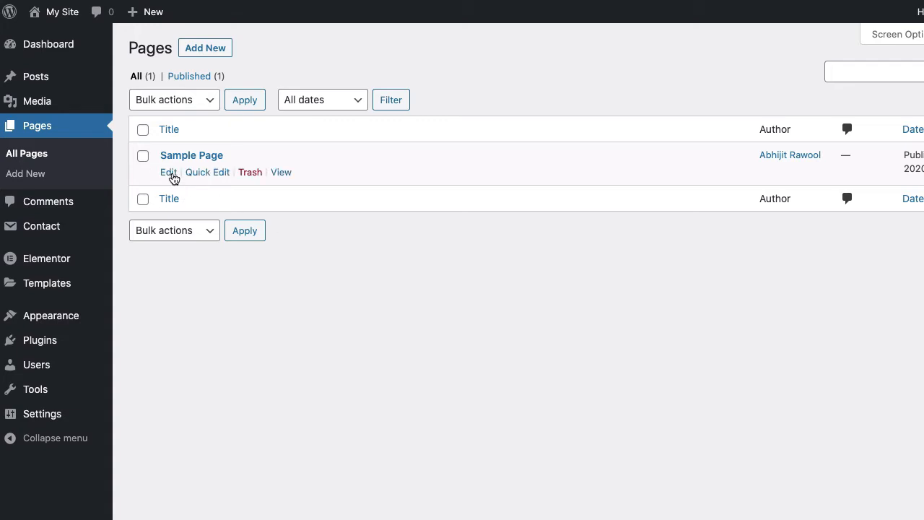
Open the Sample Page for editing from the All Pages list.
click(168, 171)
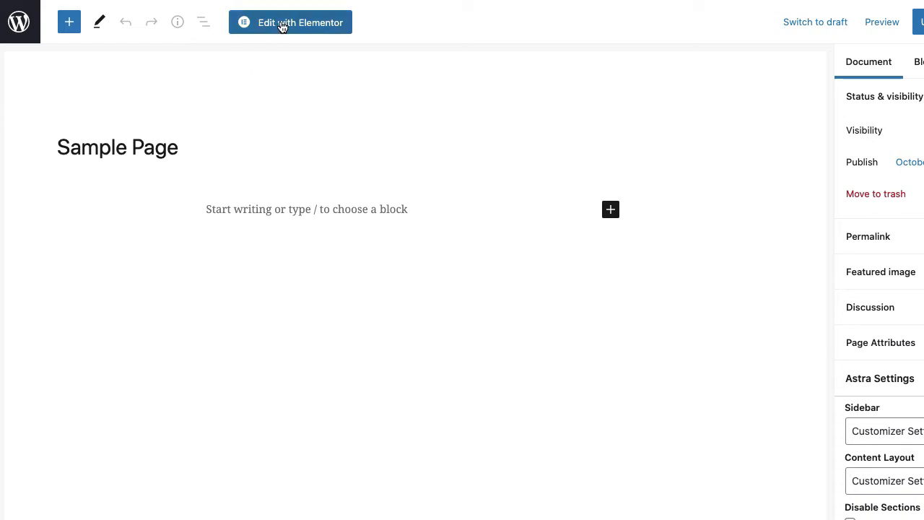
Edit the Sample Page with Elementor and scroll the widget panel to PowerPack Elements.
click(290, 22)
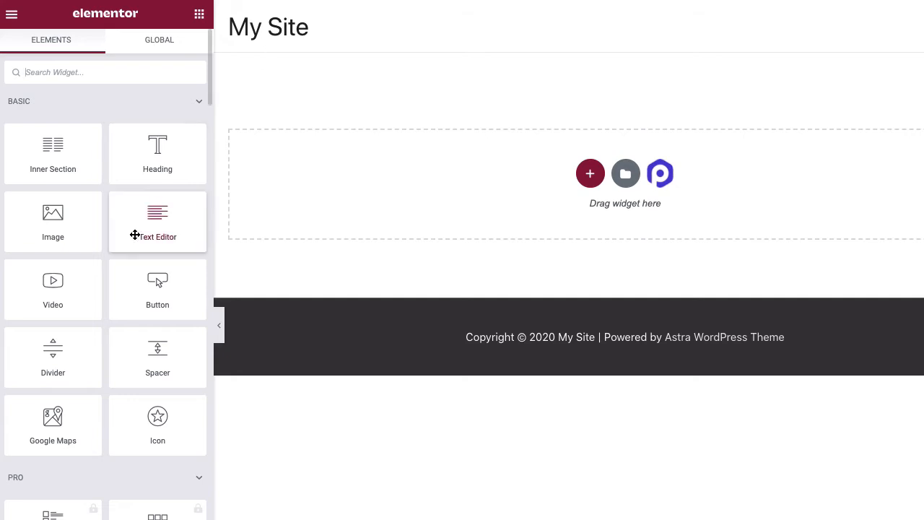
scroll(down, 3)
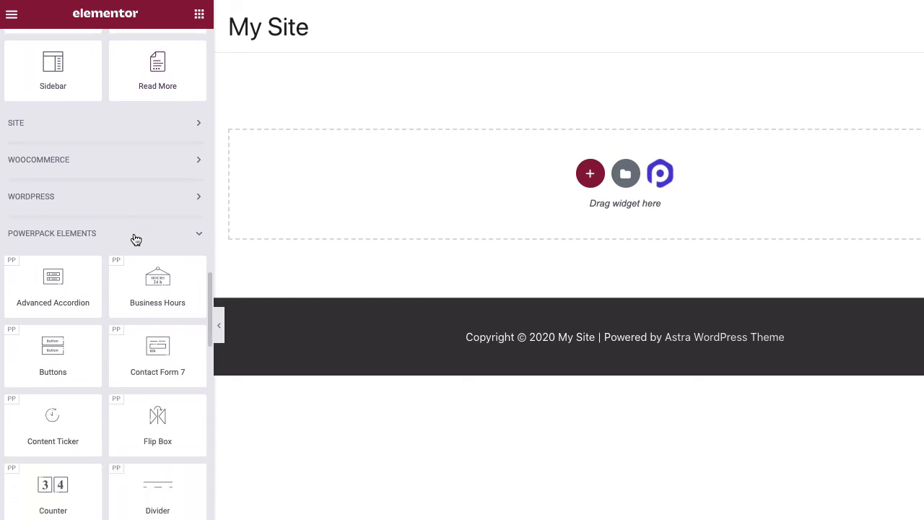
mouse_move(158, 355)
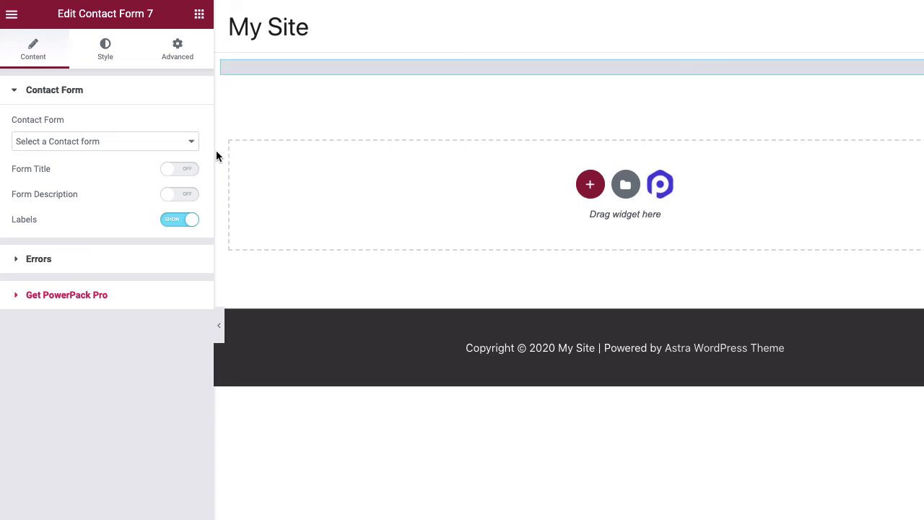
Set the Contact Form 7 widget to display Contact form 1 with its fields.
click(104, 140)
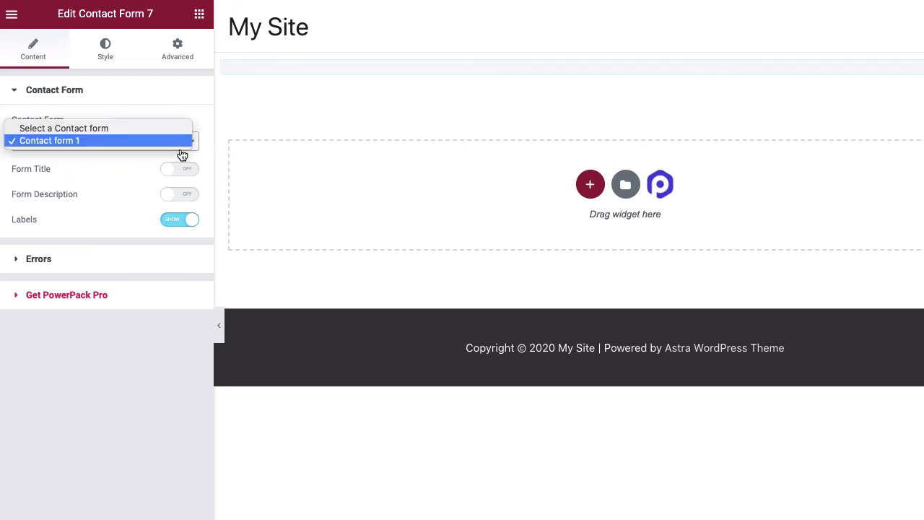
click(51, 141)
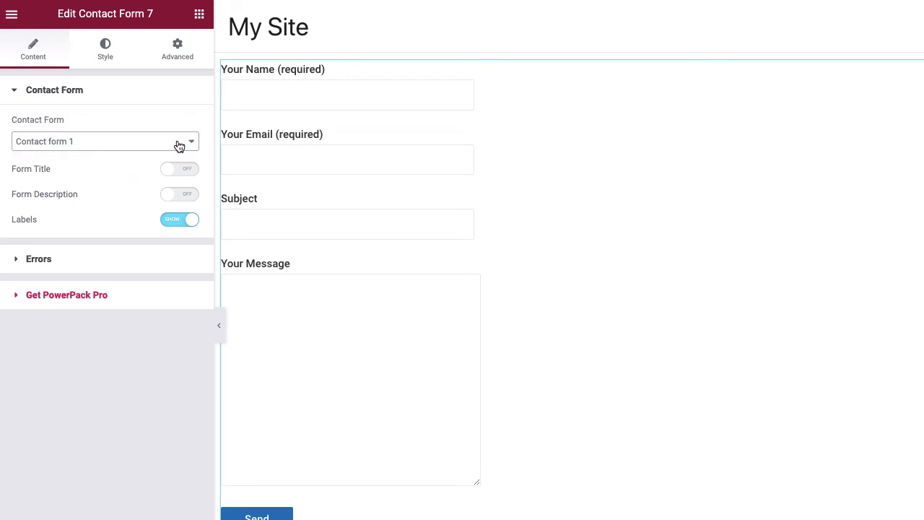
mouse_move(182, 118)
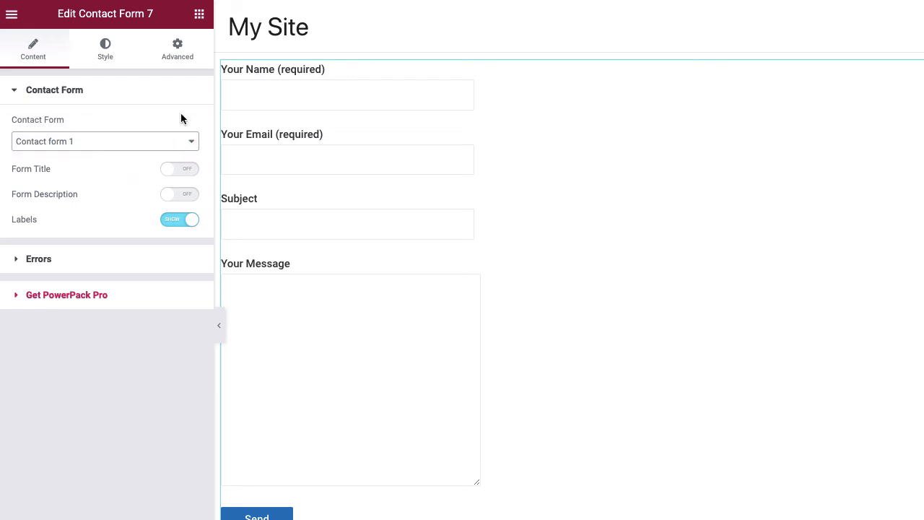
click(177, 49)
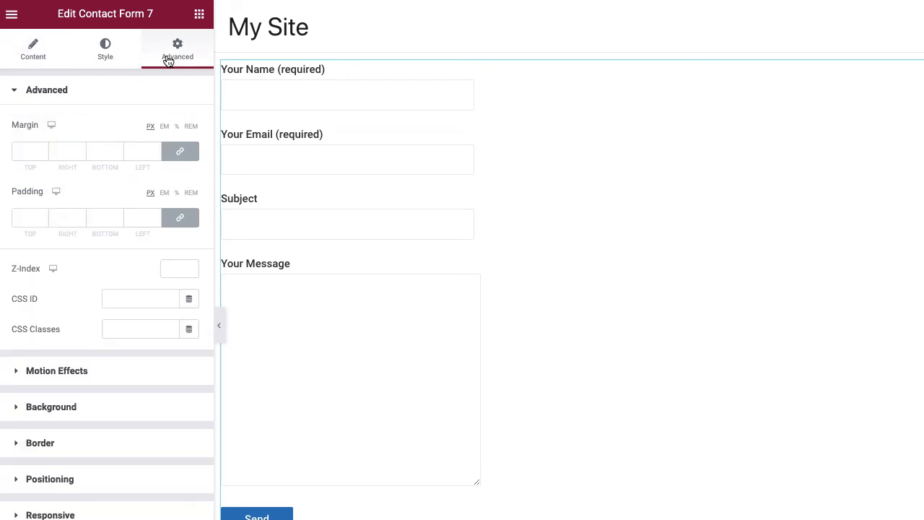
Give the widget a Classic background using the blue petals image from the Media Library.
click(51, 406)
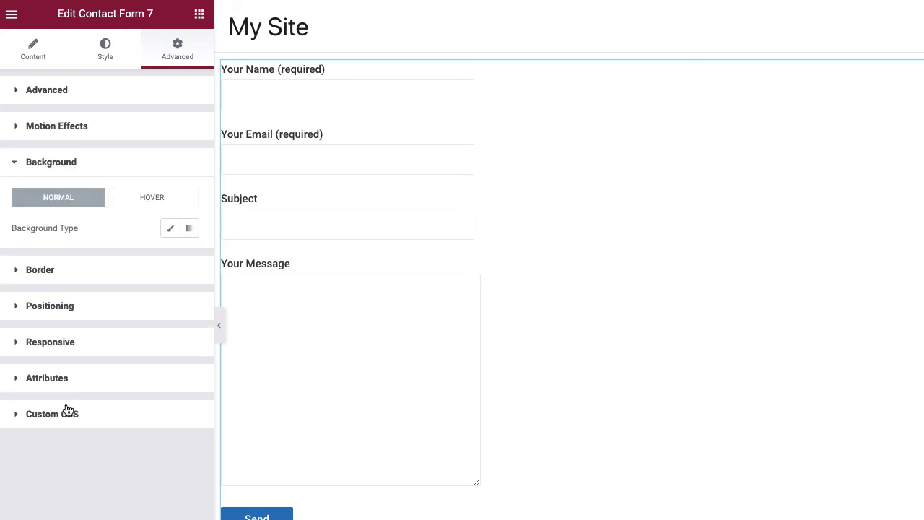
click(170, 228)
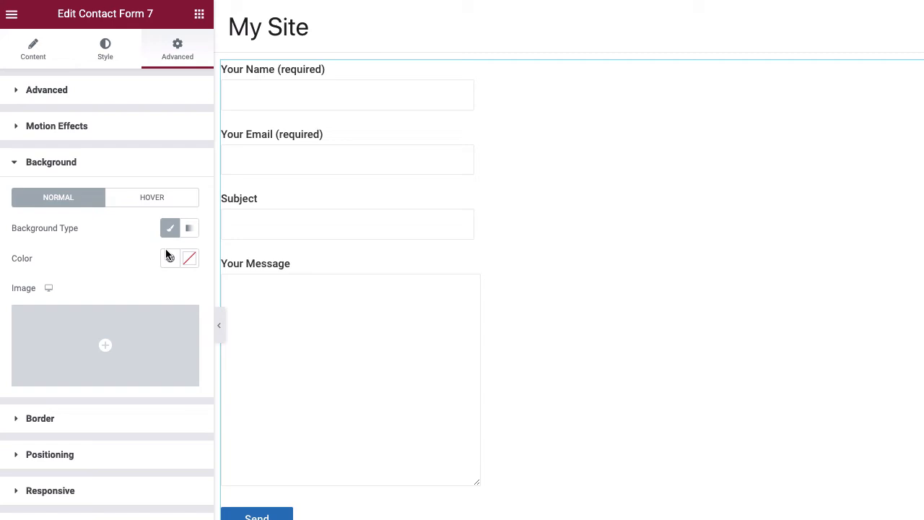
click(104, 345)
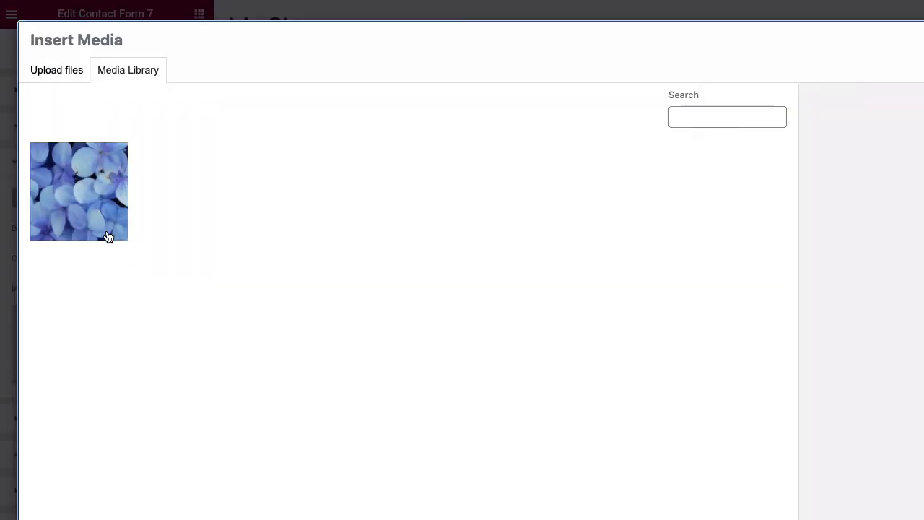
click(80, 192)
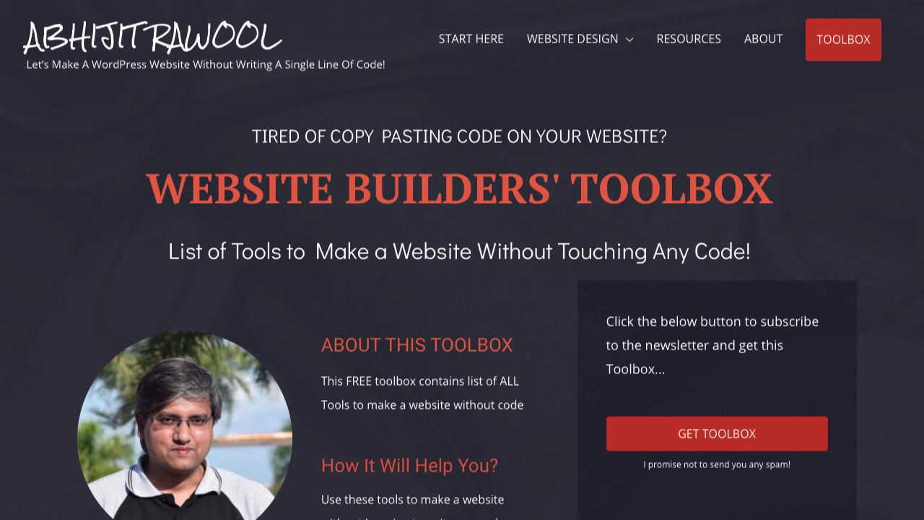
Scroll down the Website Builders' Toolbox page to the toolbox details.
scroll(down, 3)
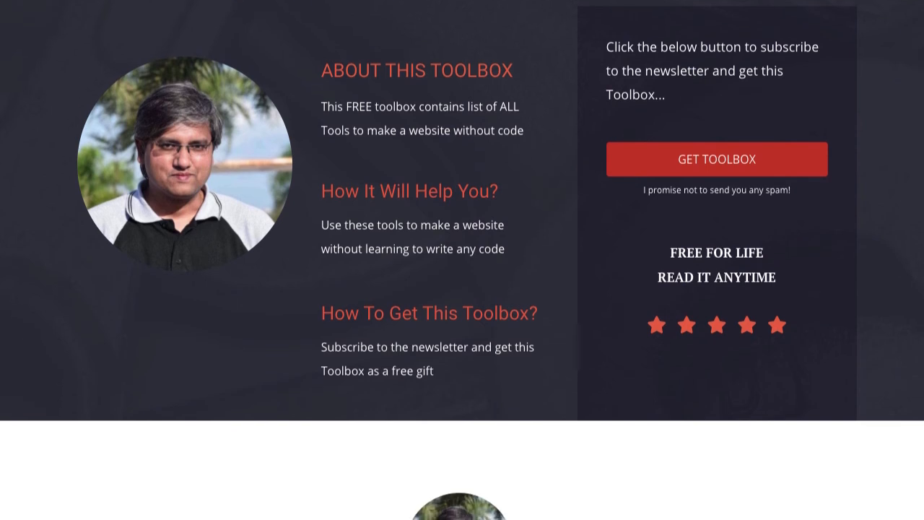